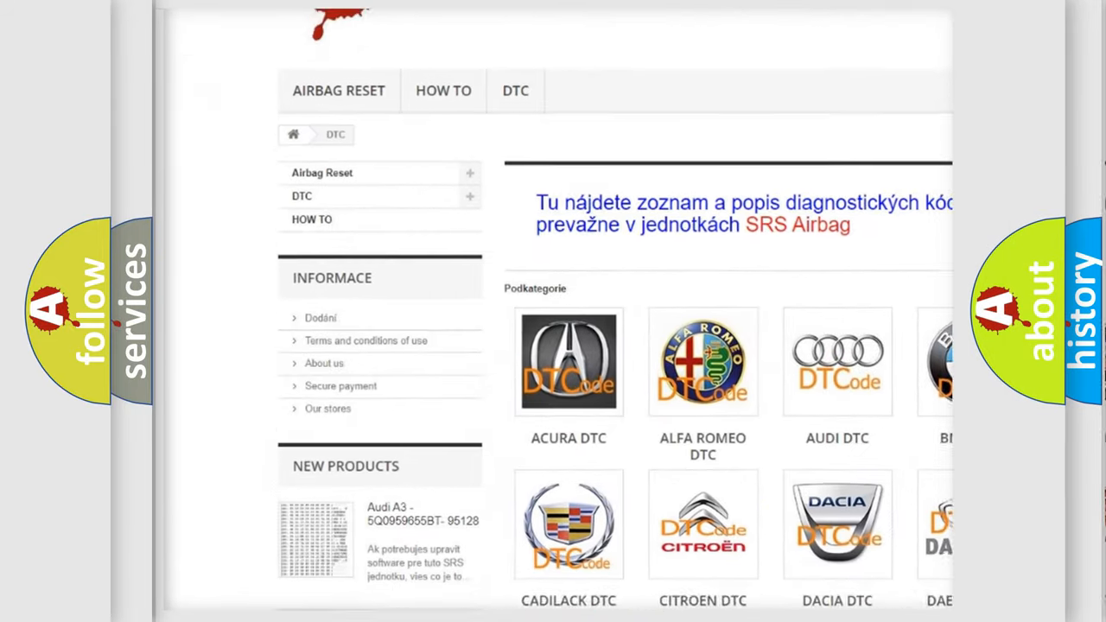
- Scroll past the car brand logos down to the B-series DTC code list
scroll(down, 3)
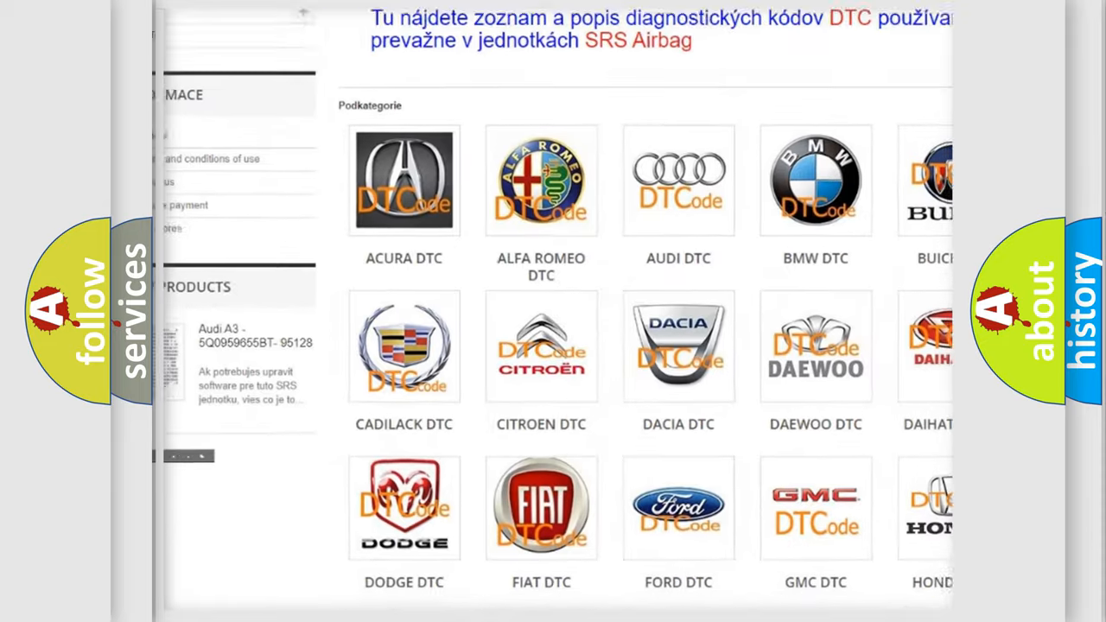
scroll(down, 3)
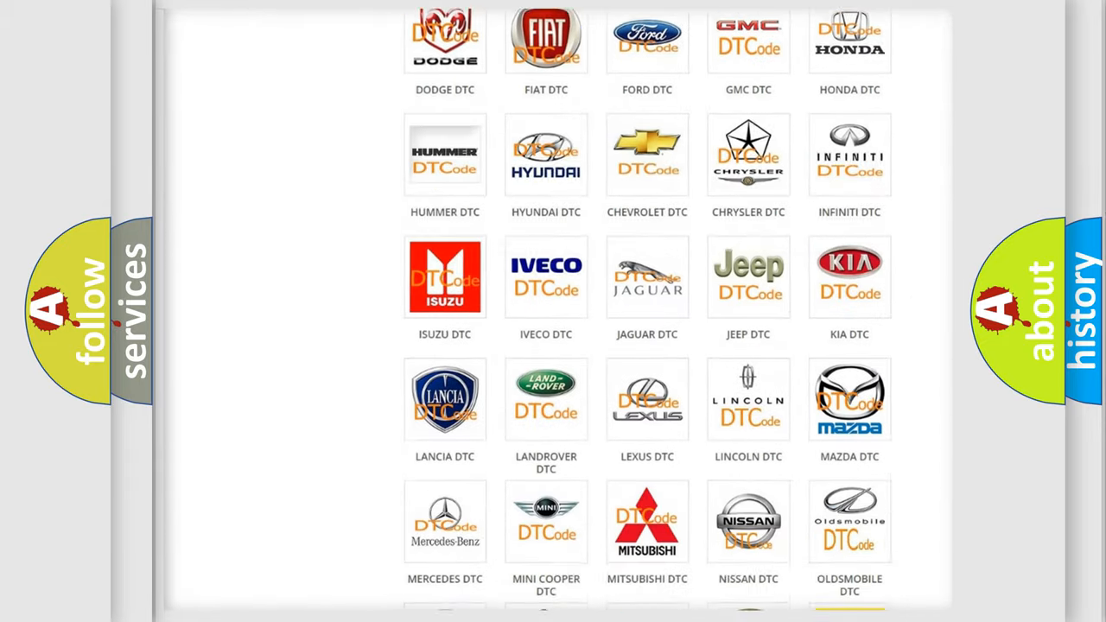
scroll(down, 3)
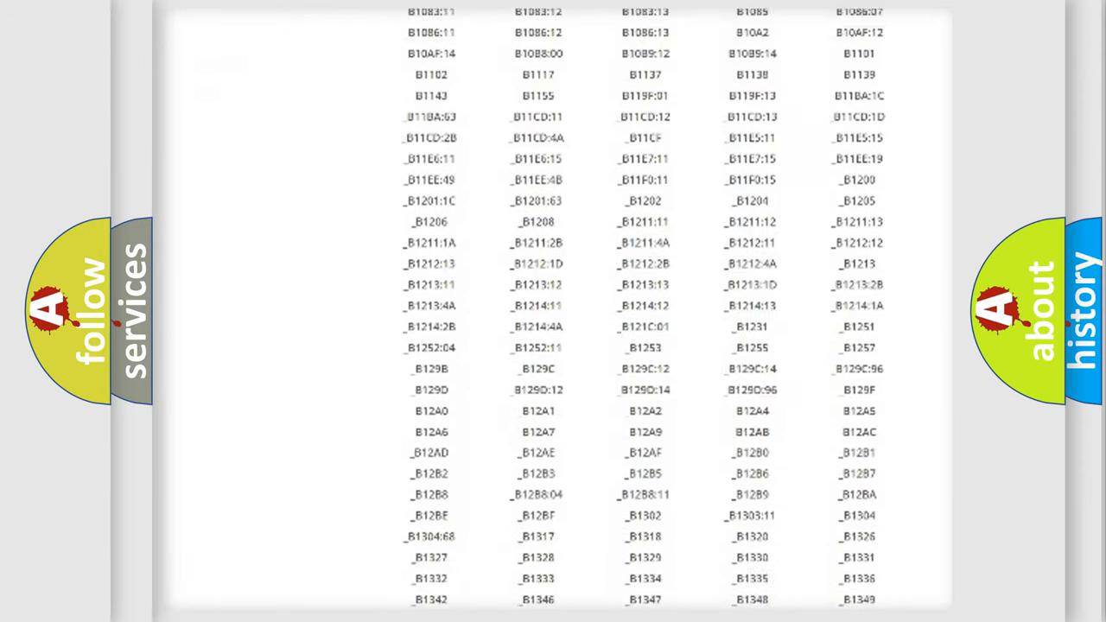
scroll(down, 3)
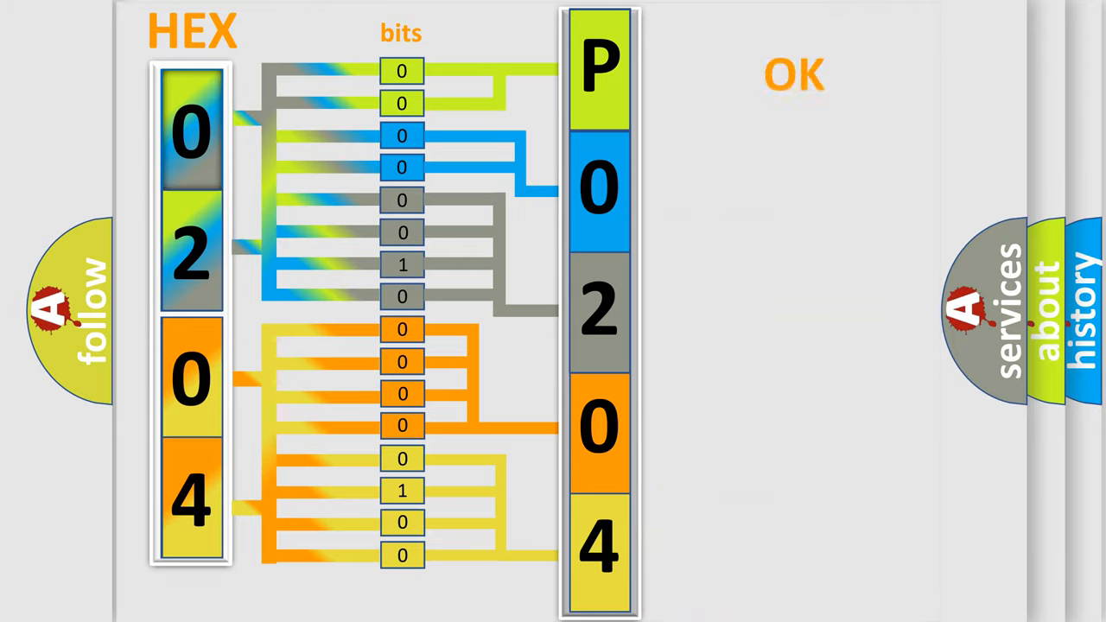
- Advance to the slide pairing code P0204 with the Toyota DTC logo
click(793, 74)
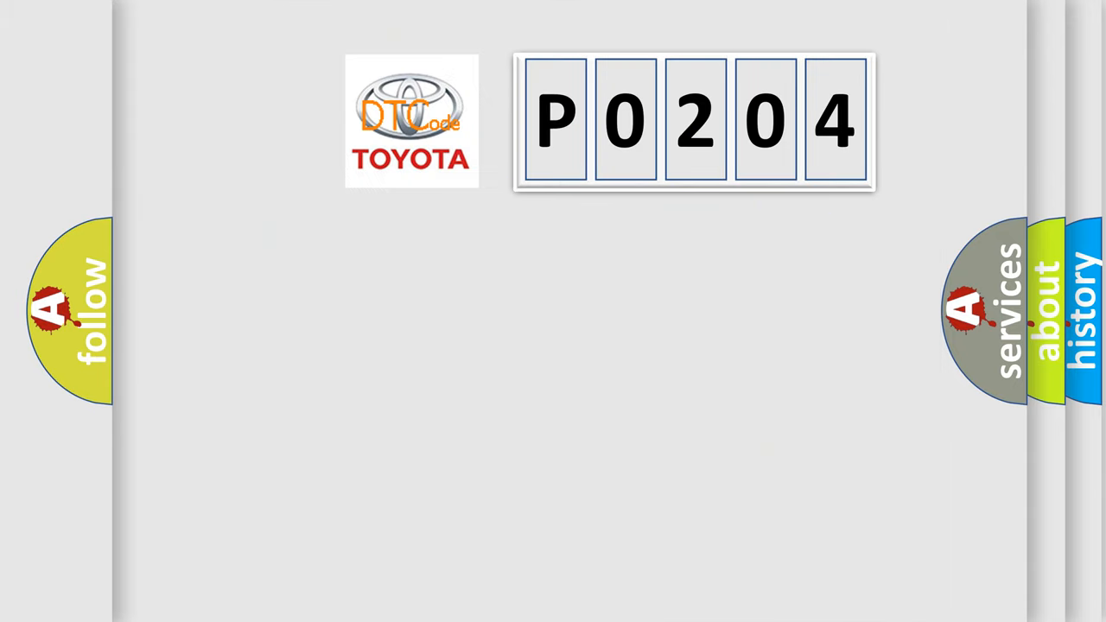